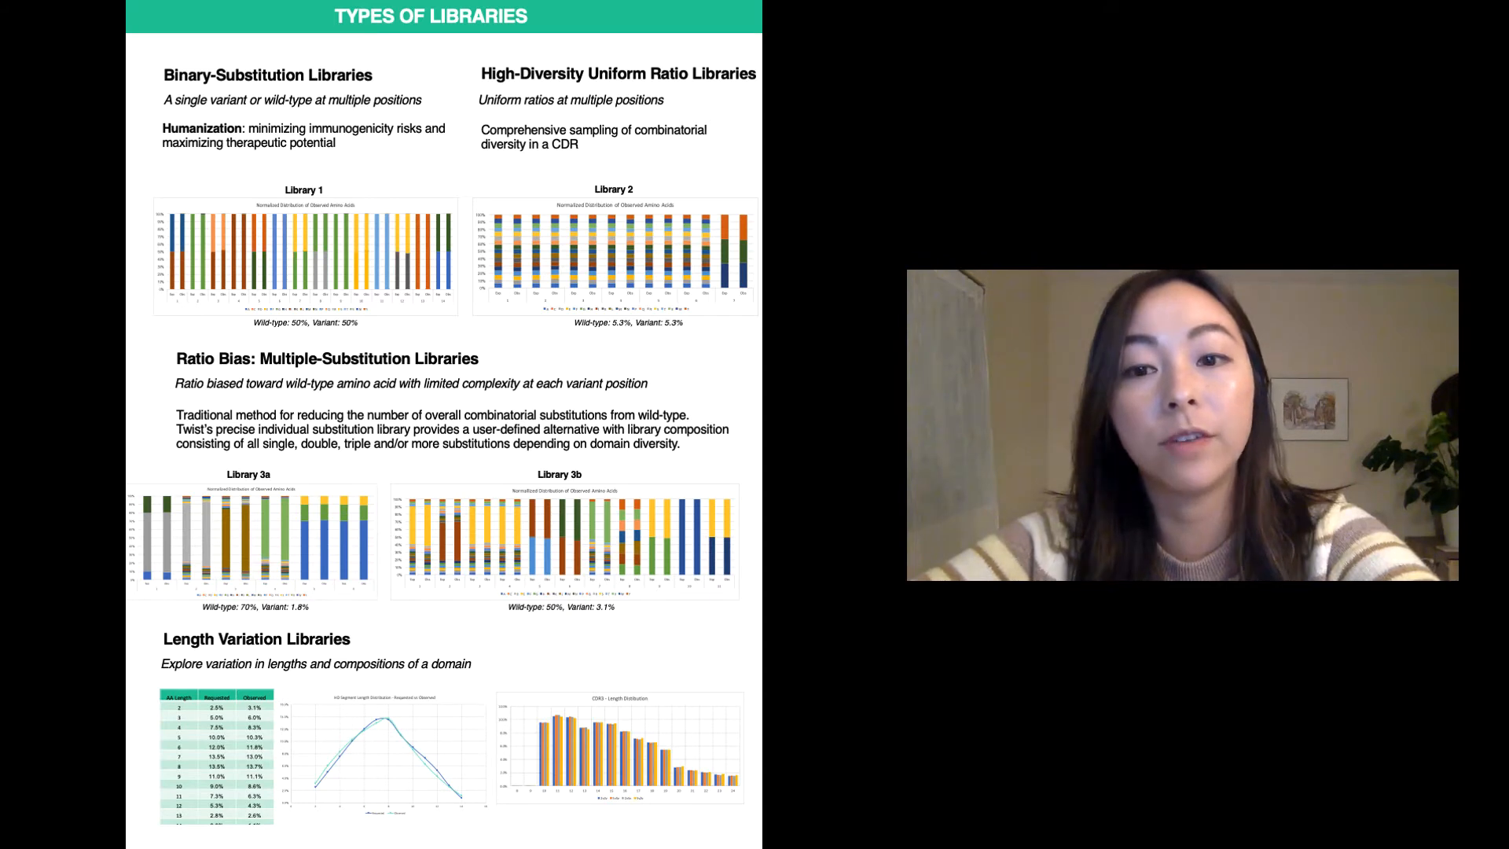
{"action": "scroll", "scroll_direction": "down", "scroll_amount": 3}
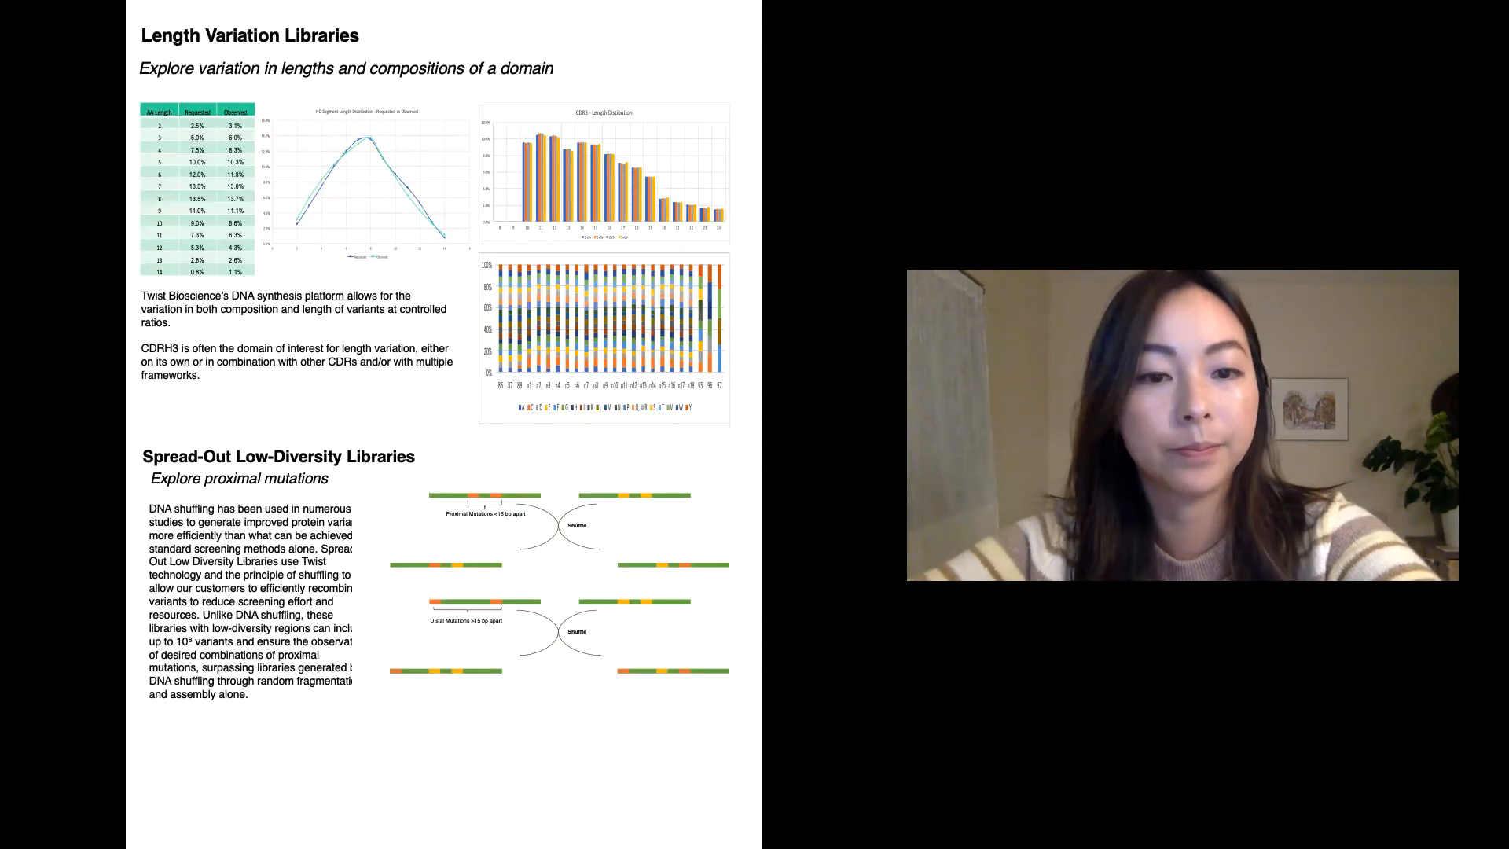